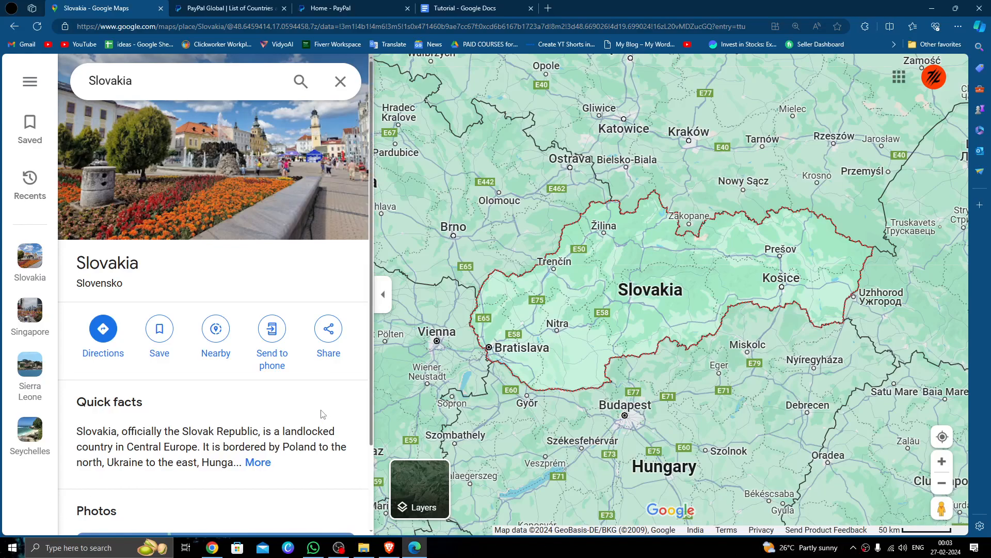
pyautogui.moveTo(256, 271)
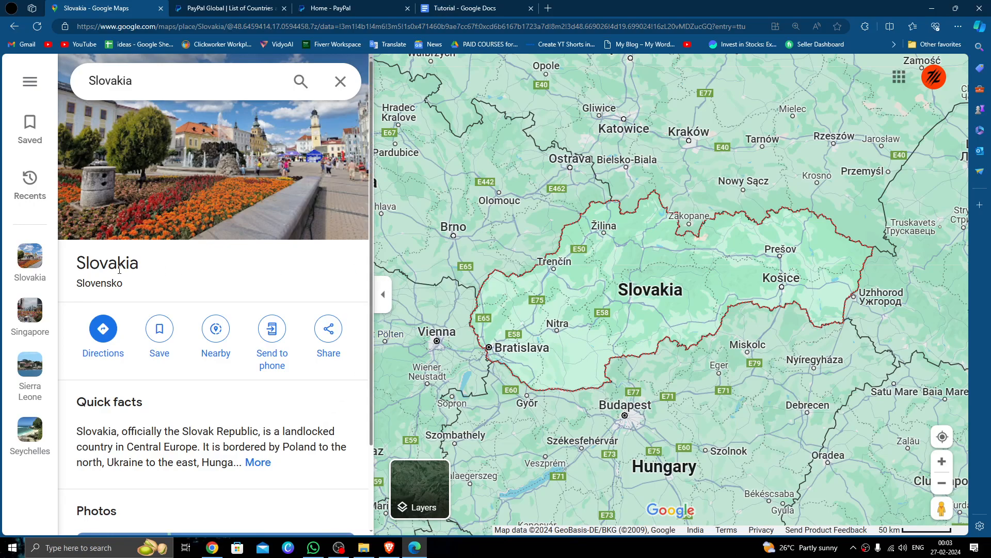
# - Search the worldwide countries page for 'Slovakia' and locate it in the Europe list
pyautogui.doubleClick(108, 262)
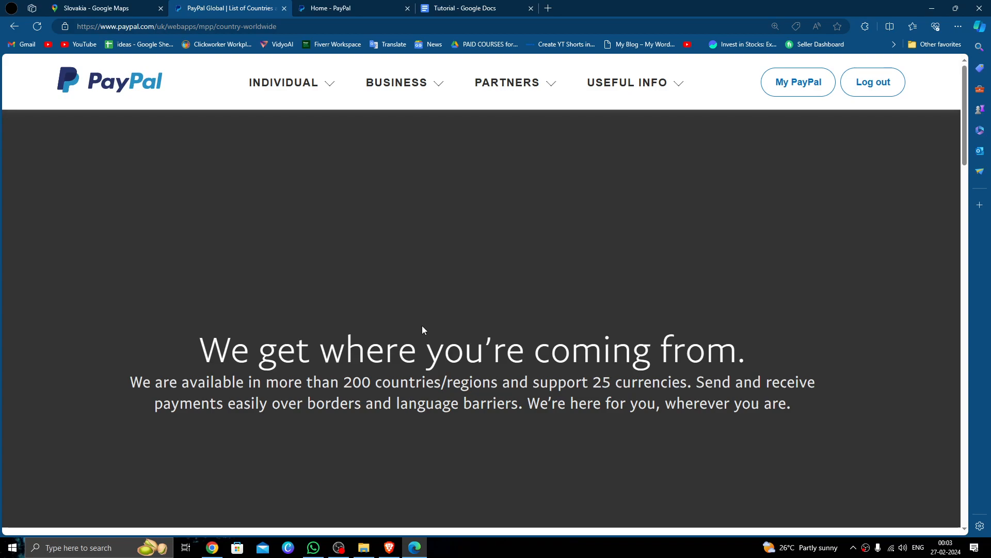
pyautogui.press('Ctrl+f')
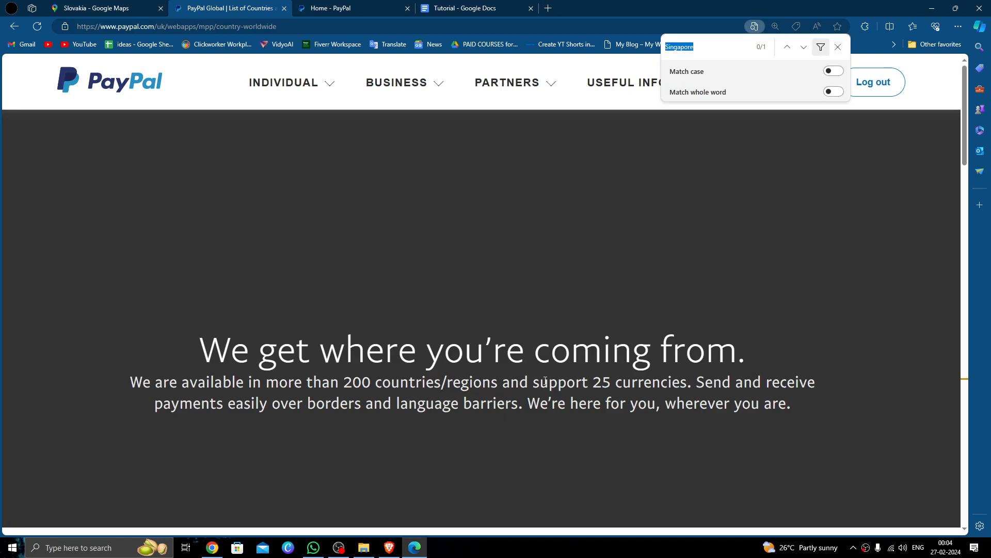
pyautogui.write('Slovakia')
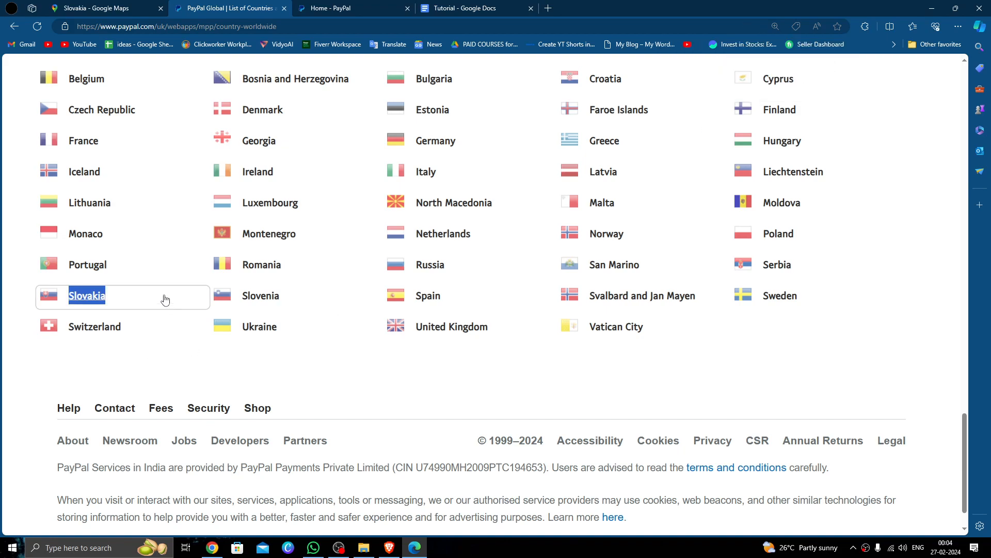
pyautogui.moveTo(112, 312)
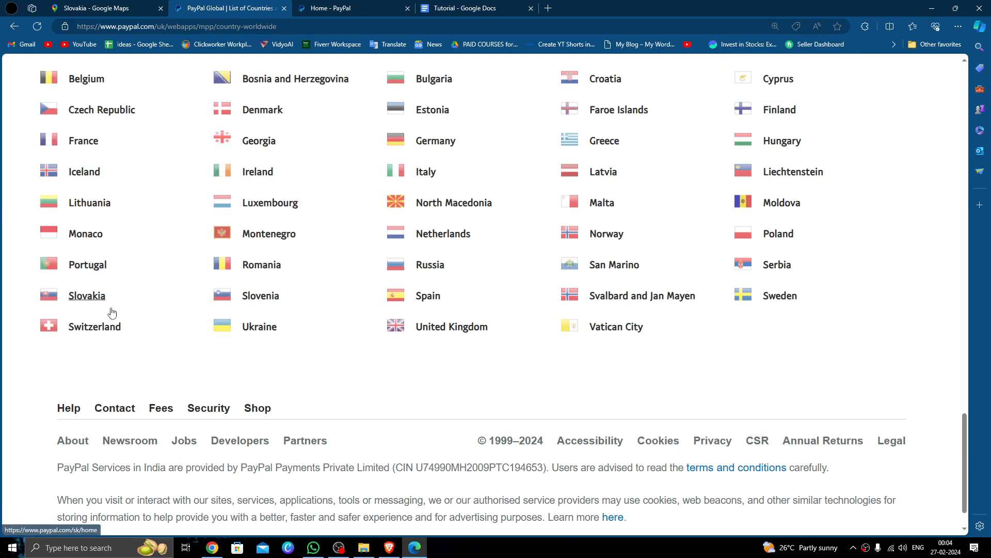
pyautogui.scroll(3)
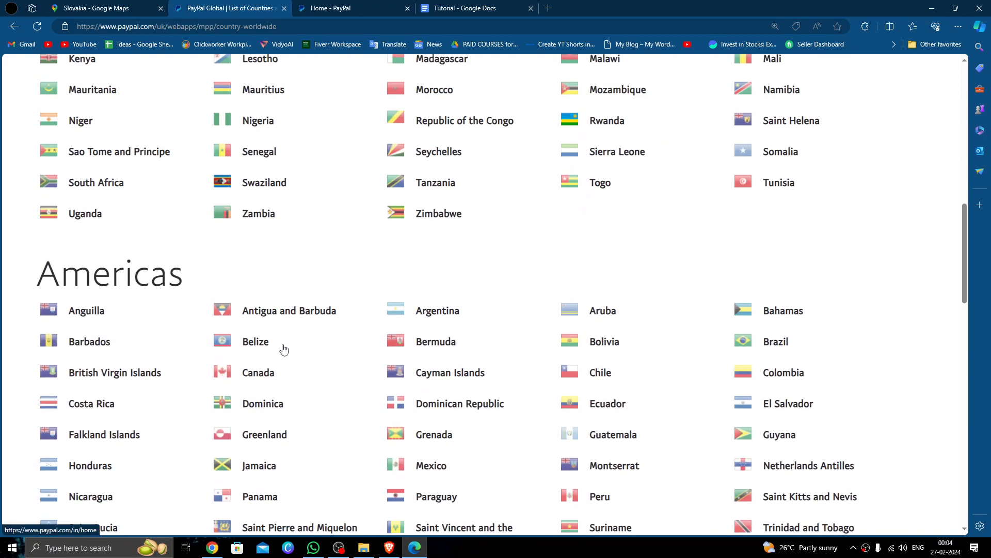
# - Return to the PayPal home dashboard and choose the Send payments quick link
pyautogui.click(352, 8)
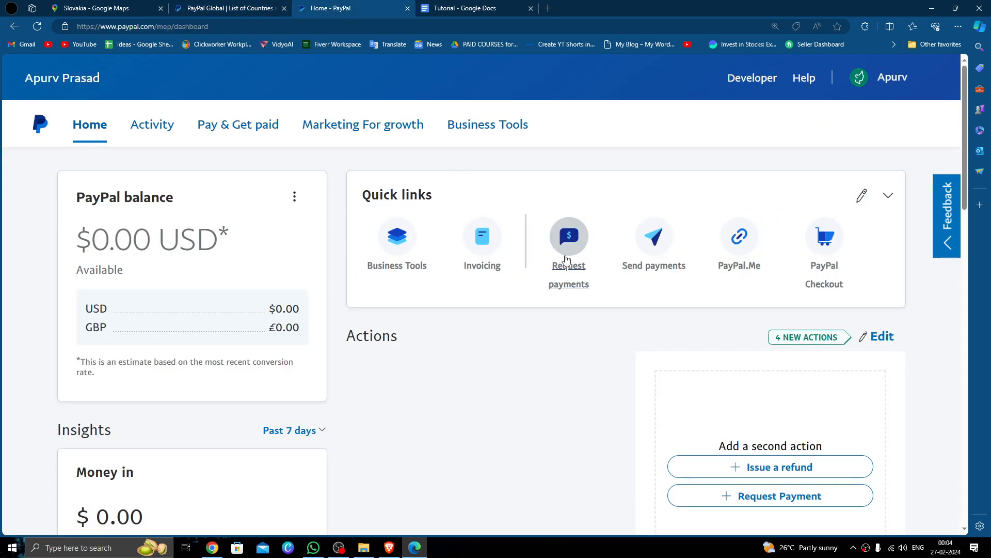
pyautogui.moveTo(587, 182)
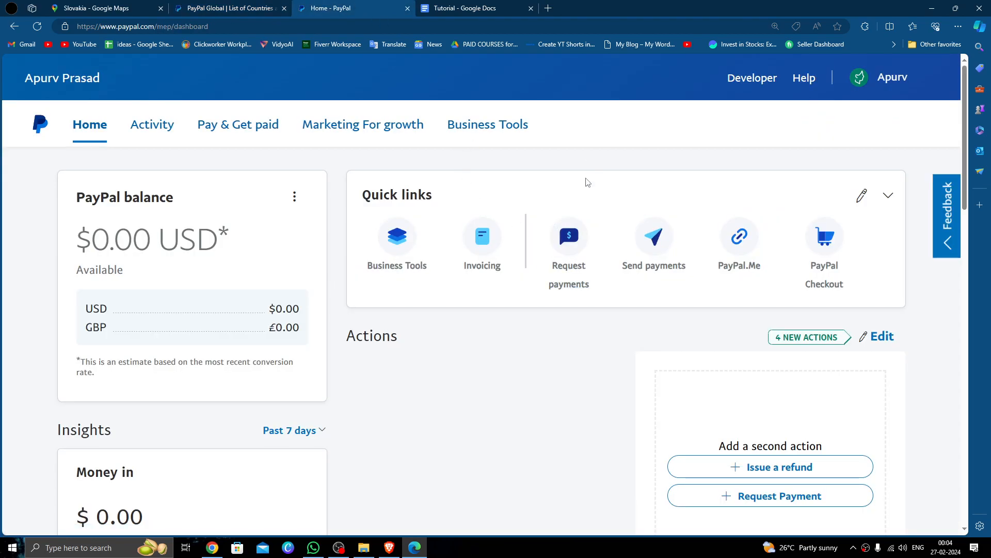
pyautogui.moveTo(654, 239)
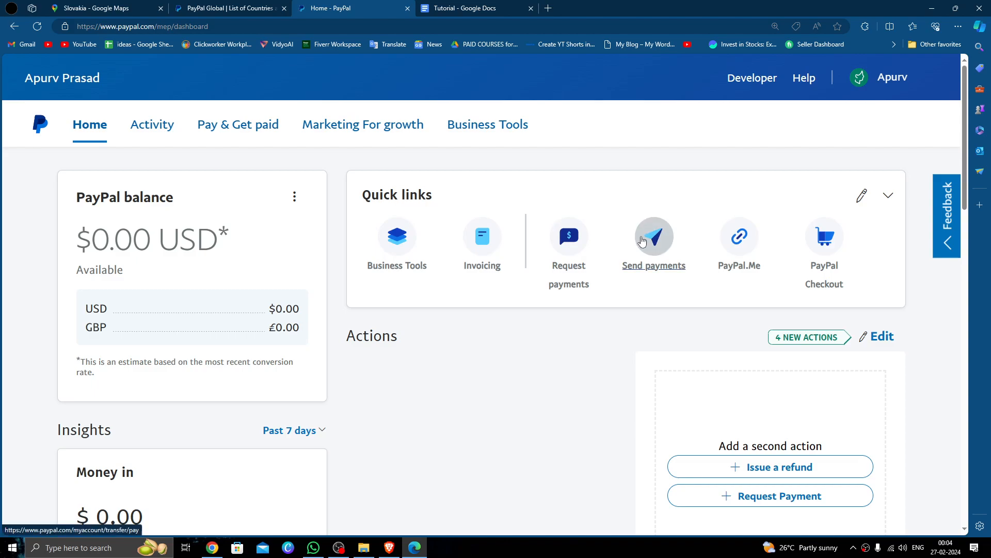
pyautogui.click(654, 240)
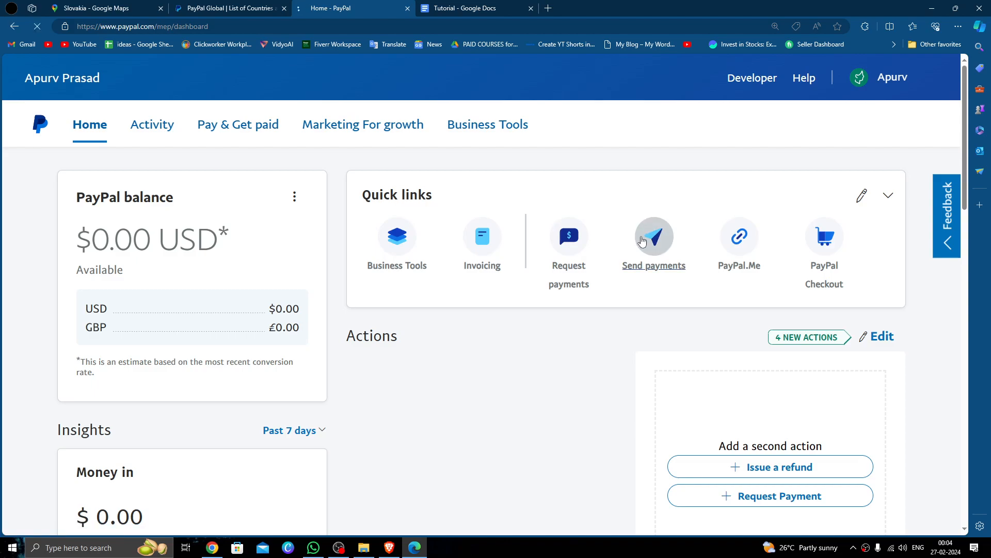
# - Activate the 'Name, username, email, mobile' recipient search field on the Send payment page
pyautogui.click(654, 237)
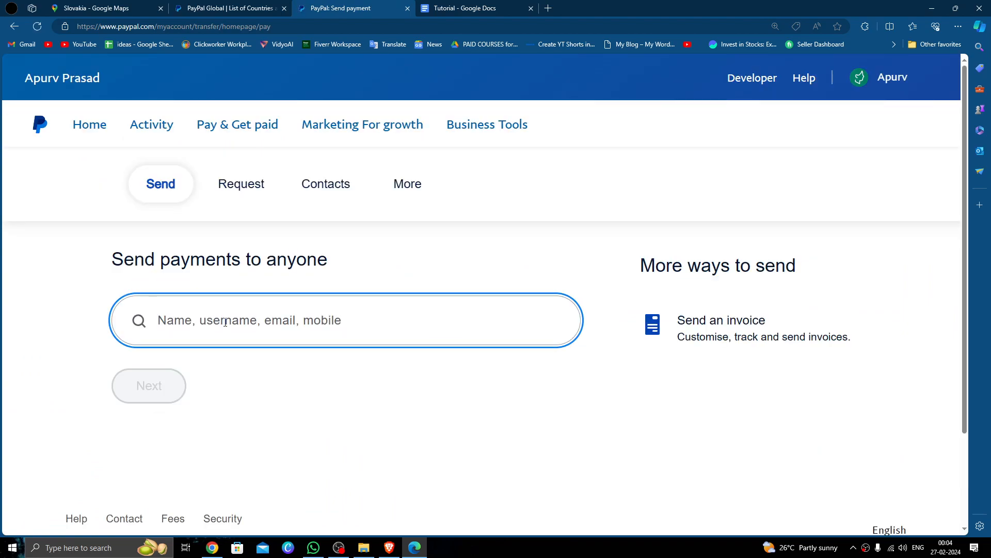
pyautogui.moveTo(320, 336)
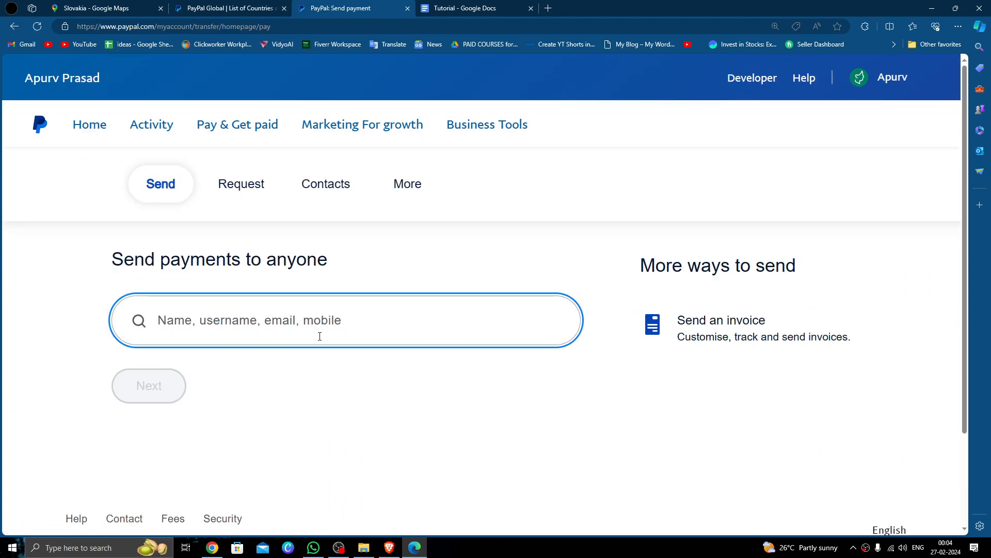
pyautogui.moveTo(169, 363)
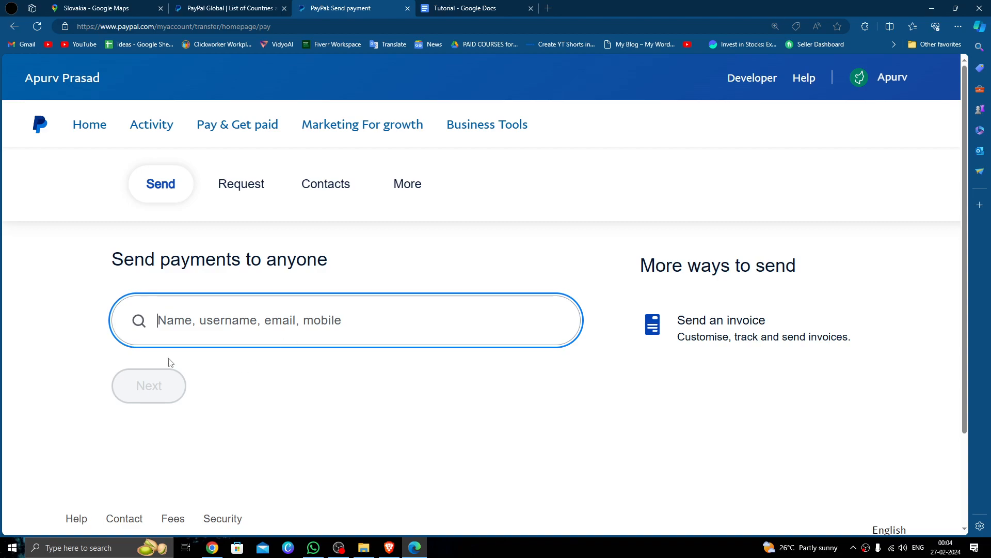
pyautogui.moveTo(333, 361)
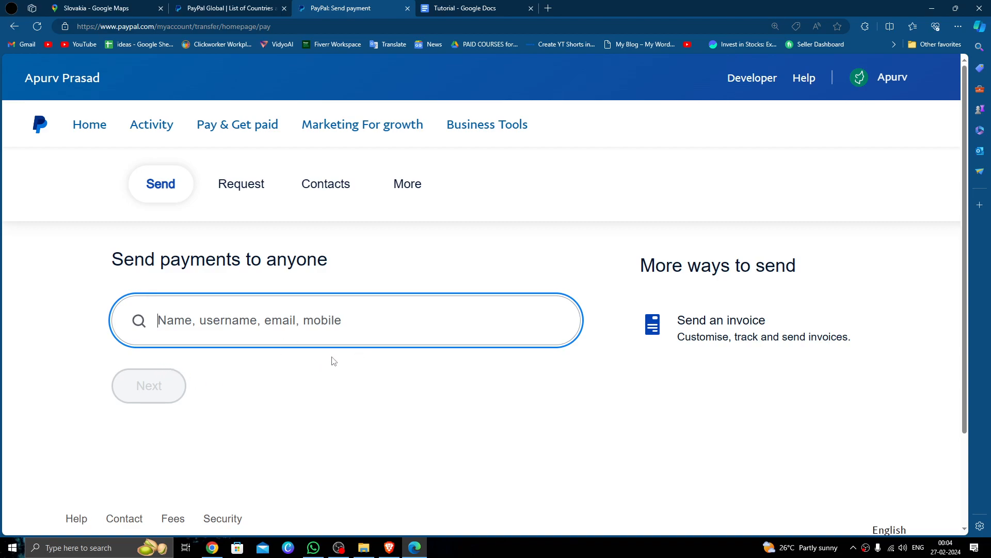
pyautogui.moveTo(315, 356)
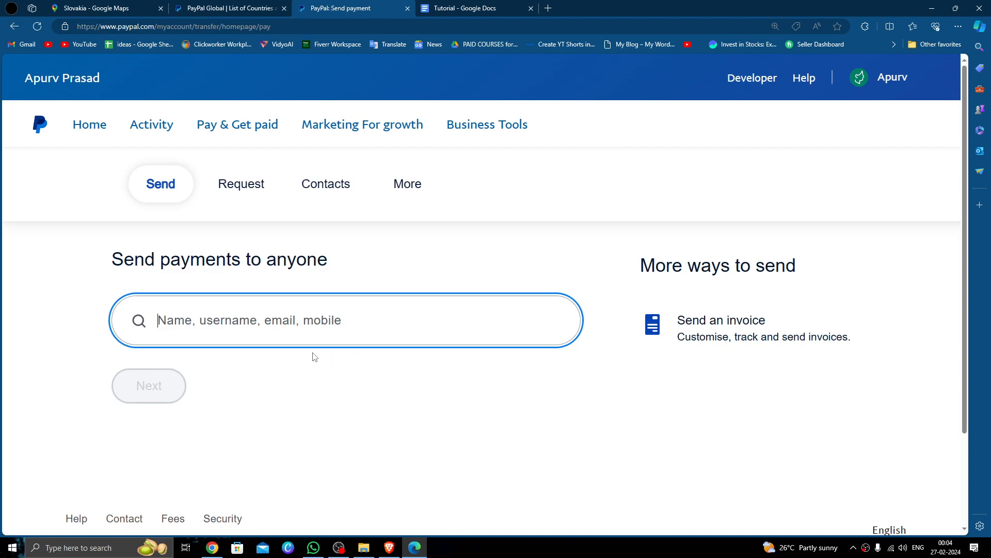
pyautogui.moveTo(317, 362)
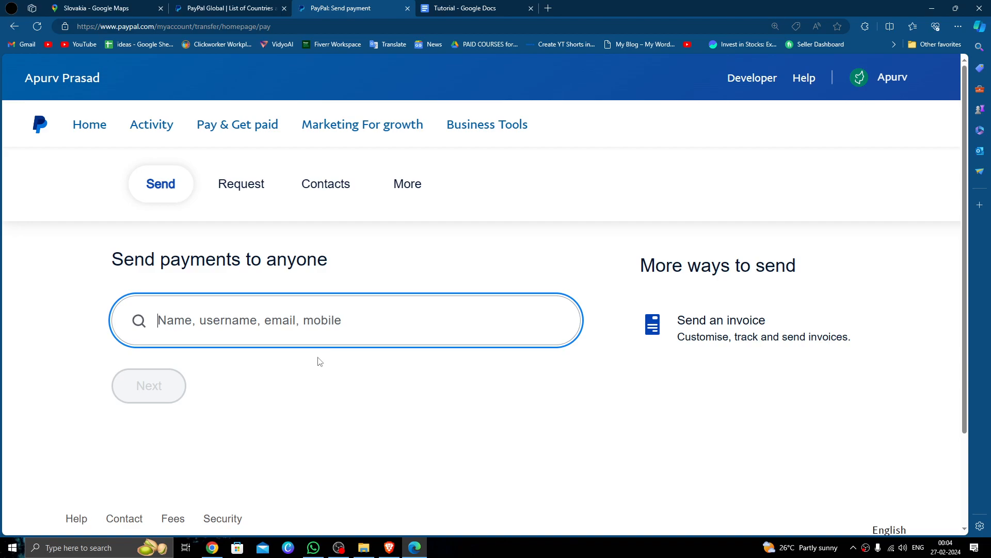